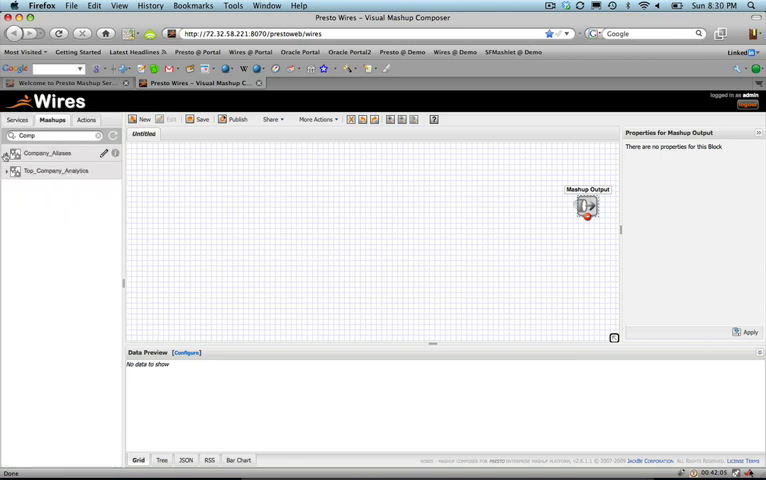
Place the Top_Company_Analytics.invoke block on the canvas with a Number of Companies input wired in.
left_click(8, 152)
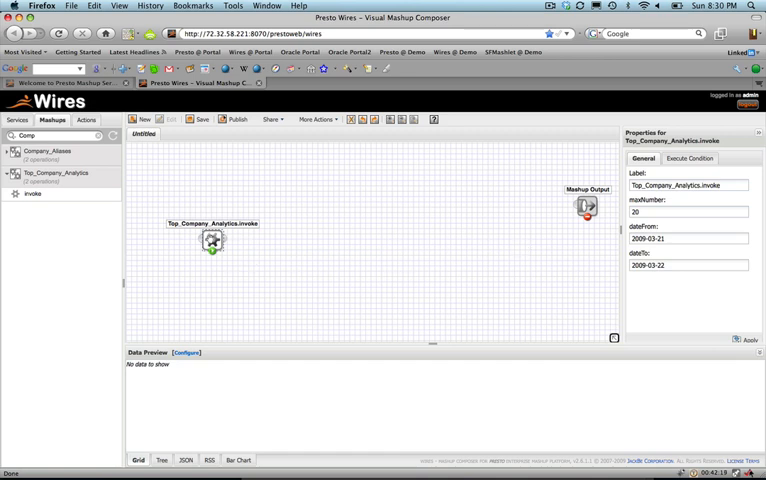
left_click_drag(212, 240, 238, 246)
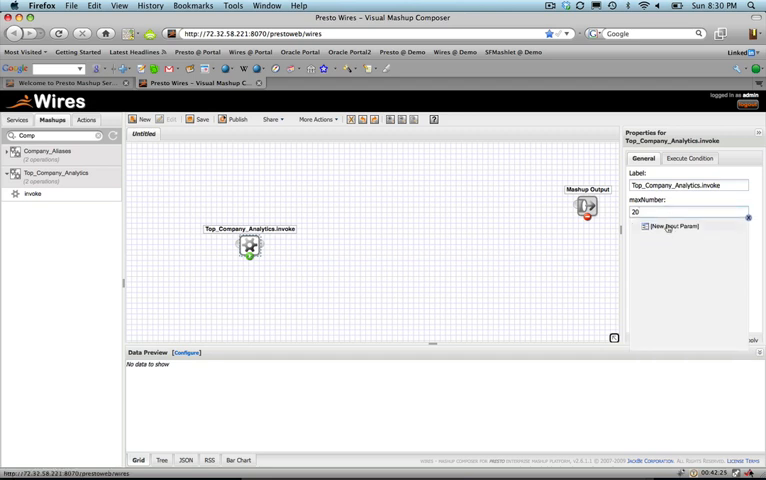
left_click(670, 226)
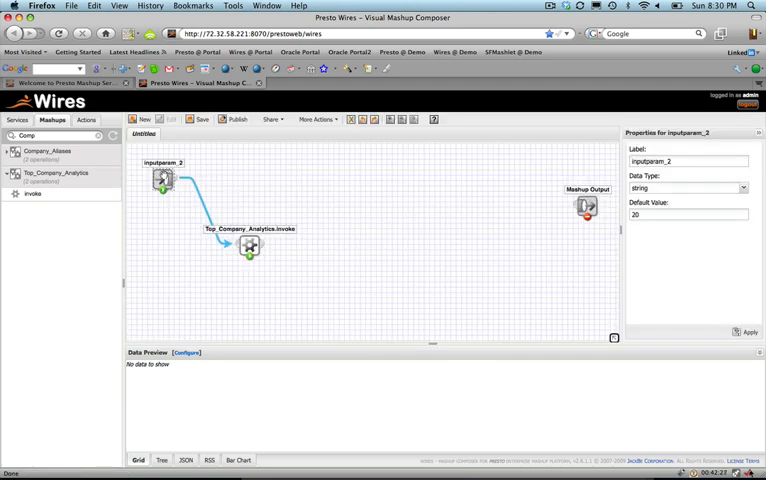
left_click_drag(162, 178, 172, 212)
type("Number of Companies")
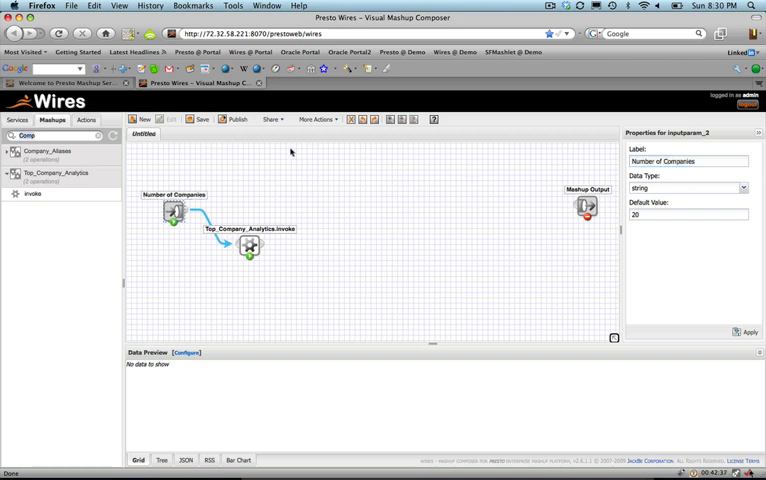
Add Search From Date and Search To Date input blocks wired to the analytics service.
left_click(248, 246)
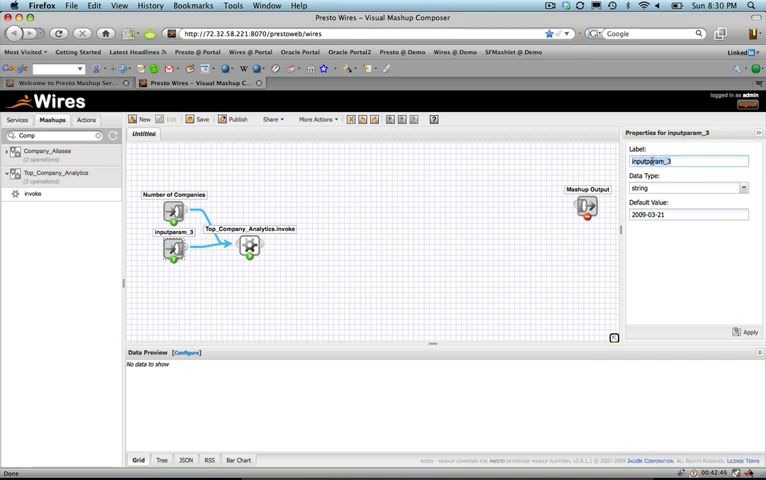
type("Search From Date")
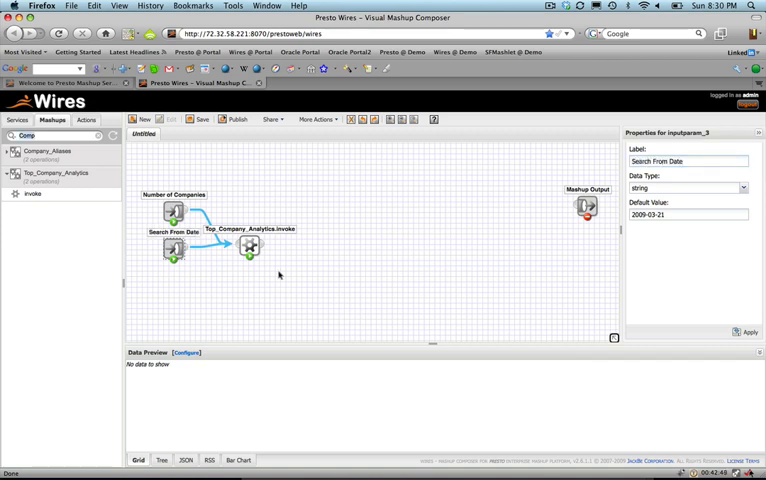
left_click(250, 246)
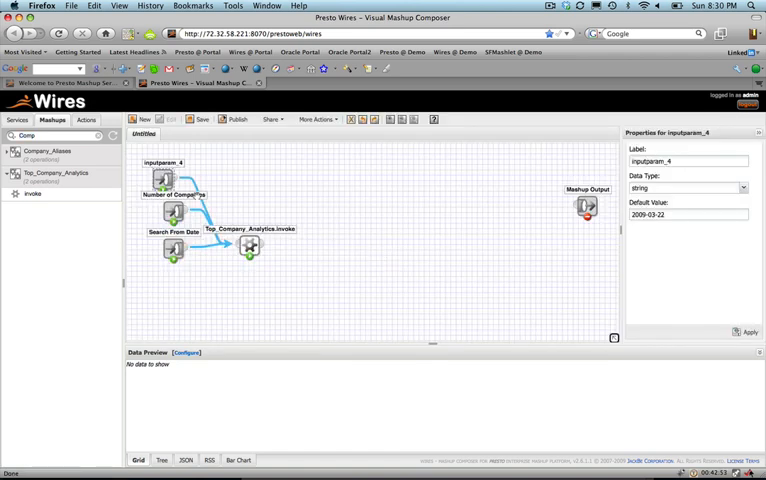
left_click_drag(164, 178, 176, 272)
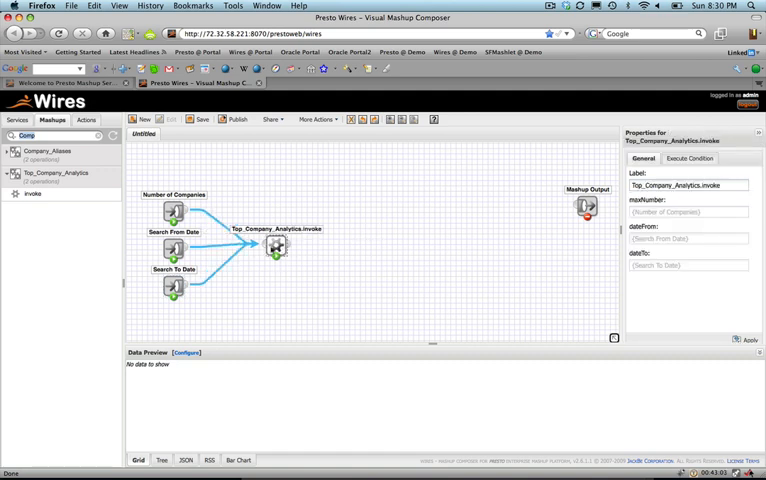
Add the Company_Aliases block and rename the analytics block Get Website Analytics Data.
left_click(276, 246)
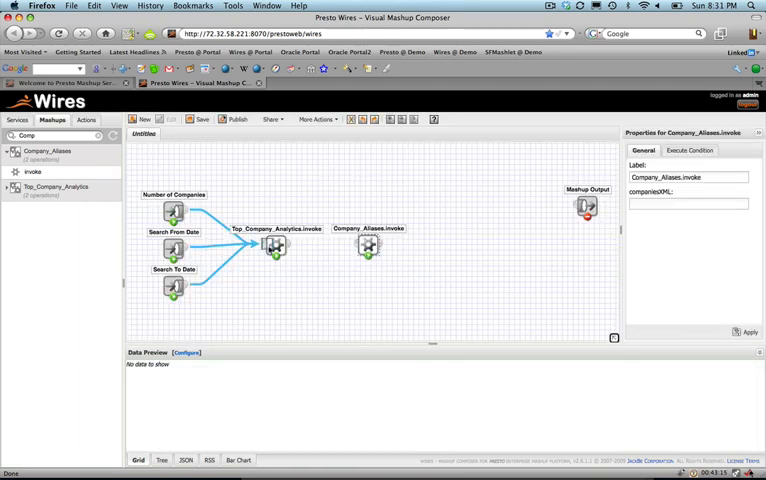
left_click(276, 246)
type("Get")
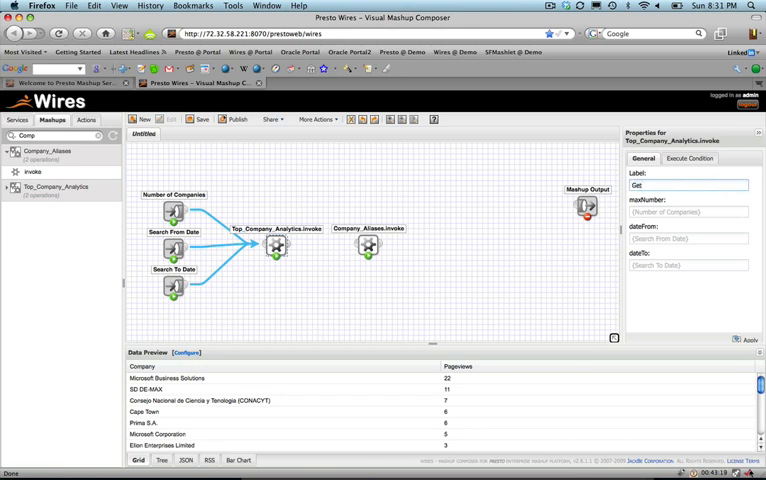
type("C")
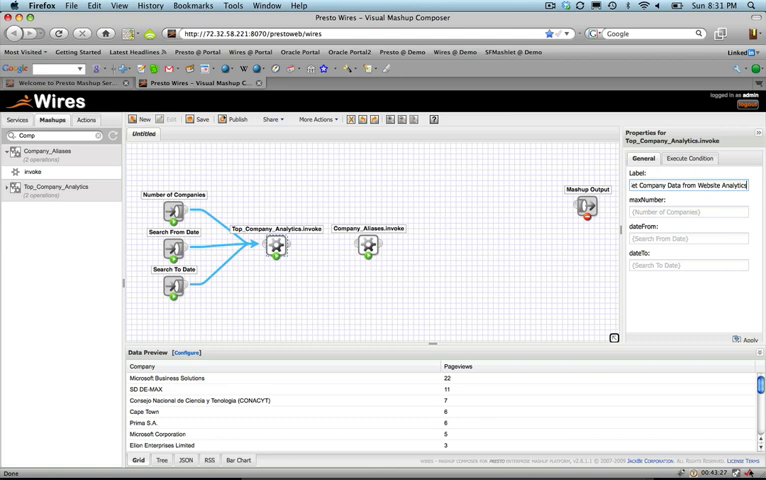
type("Get We")
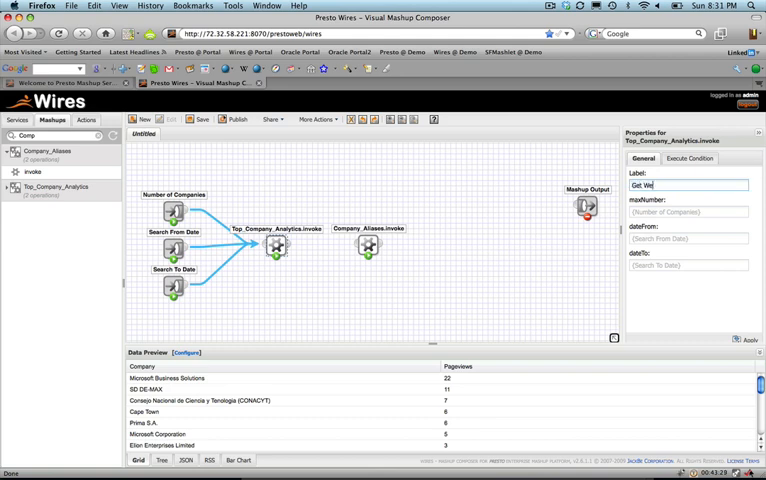
type("bsite Analytics Data")
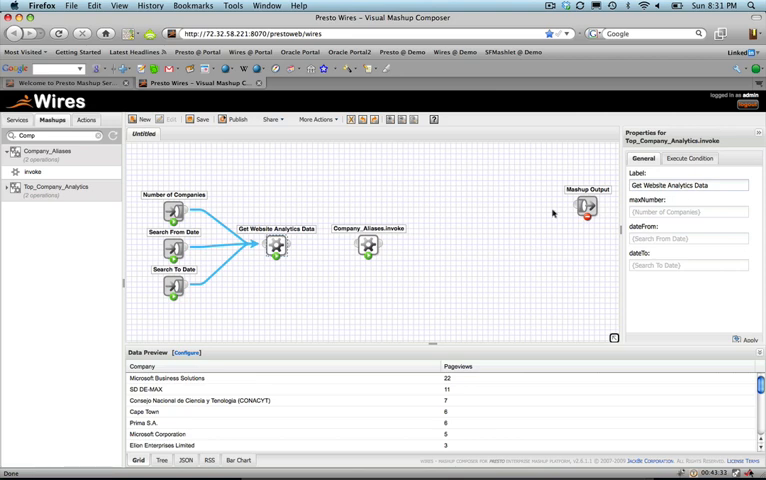
left_click(368, 246)
type("Match Company Names")
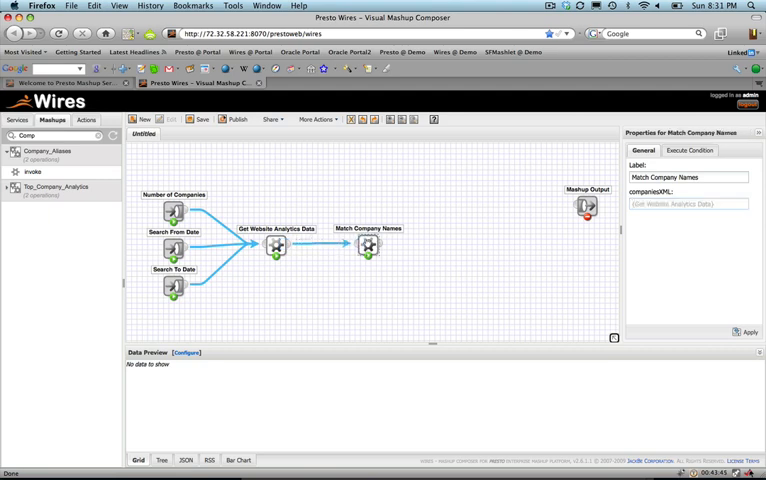
Preview the matched company names data flowing from the analytics block.
left_click(368, 244)
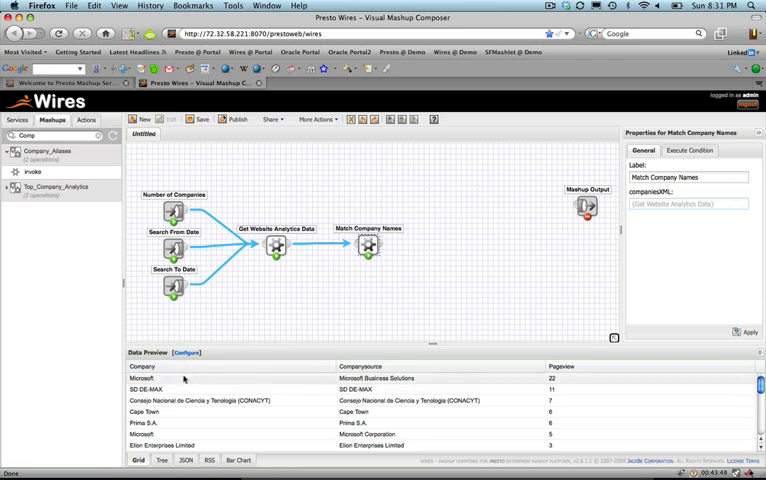
scroll("down", 3)
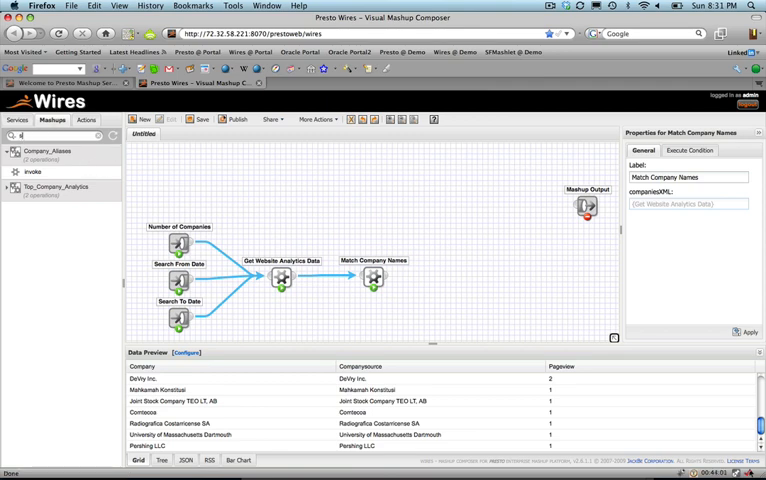
Find SalesForceLogin via 'sales', place it above the other blocks and label it Login to SalesForce.
type("sales")
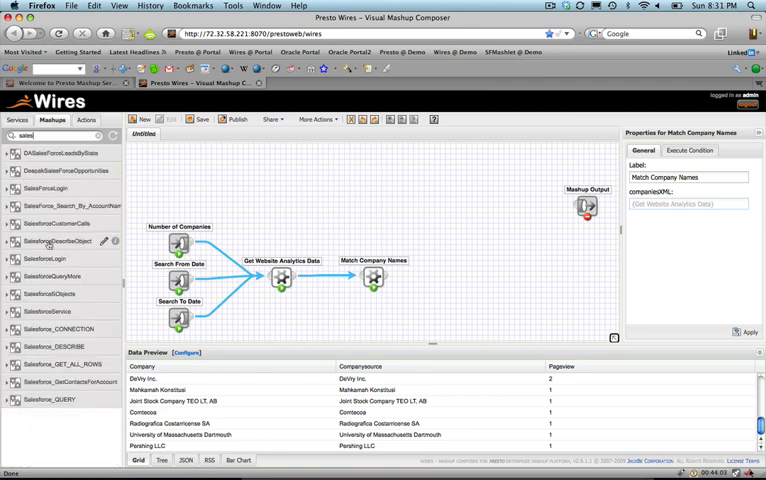
mouse_move(60, 172)
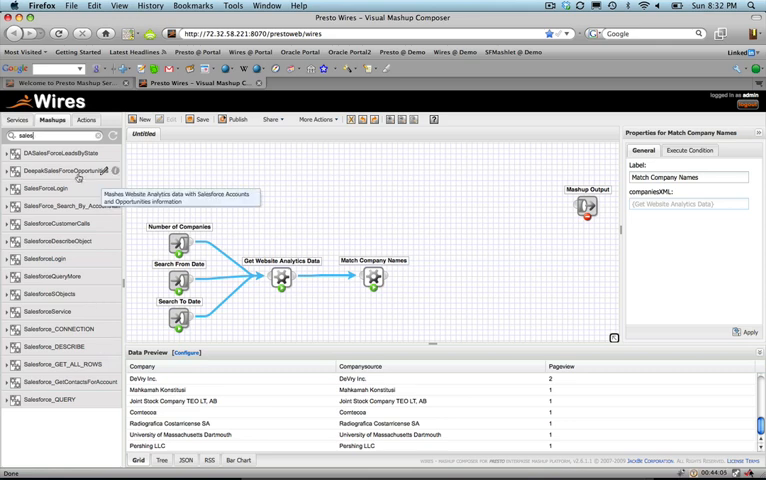
mouse_move(80, 214)
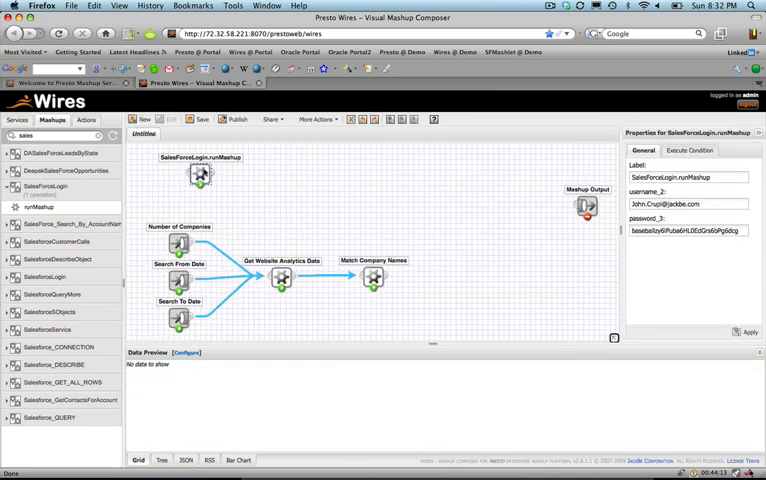
left_click_drag(280, 176, 304, 200)
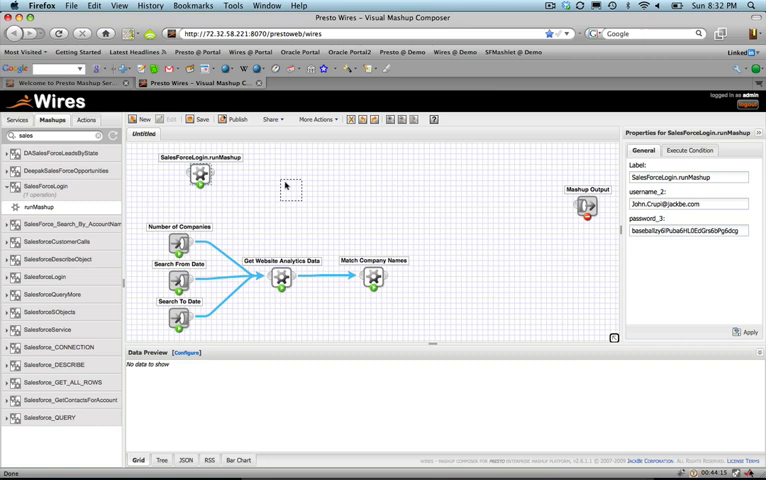
left_click_drag(198, 176, 280, 190)
type("Login to SalesForce")
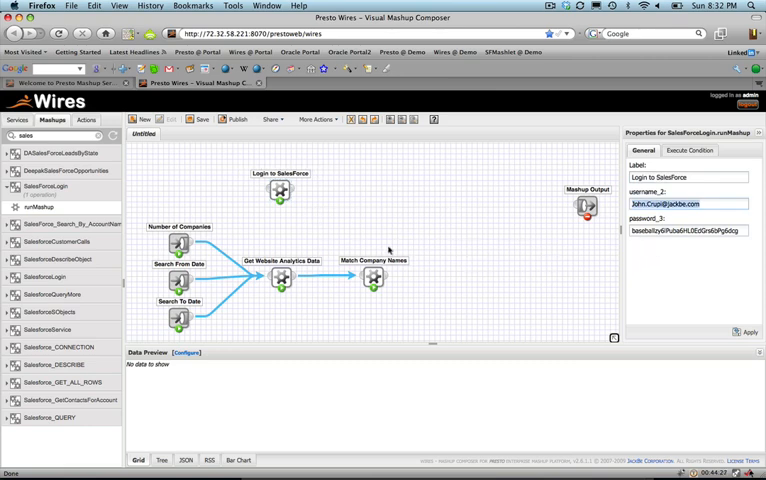
left_click(372, 278)
type("Oppo")
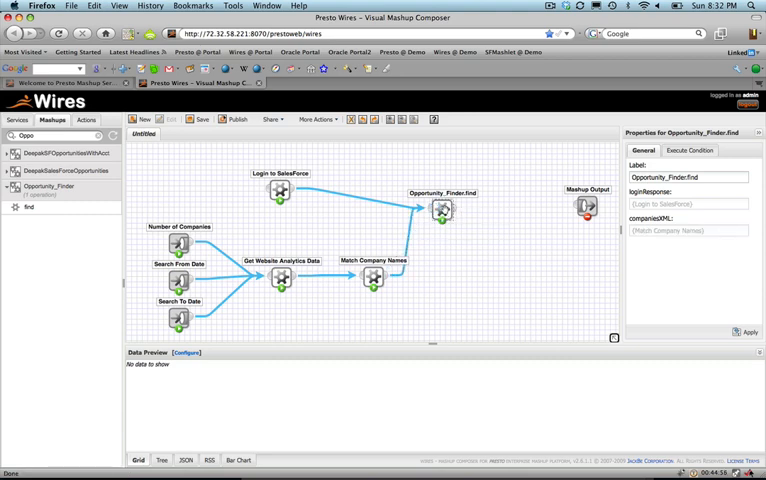
Rename Opportunity_Finder to Find Opportunities and preview the opportunities reaching Mashup Output.
triple_click(688, 176)
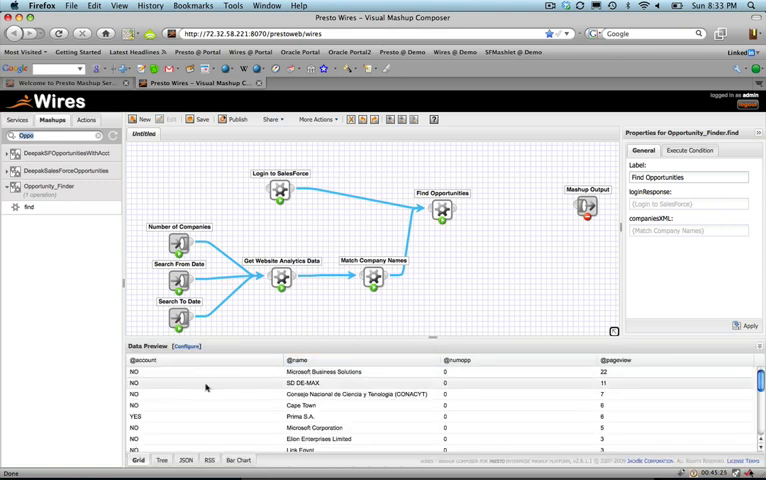
scroll("down", 3)
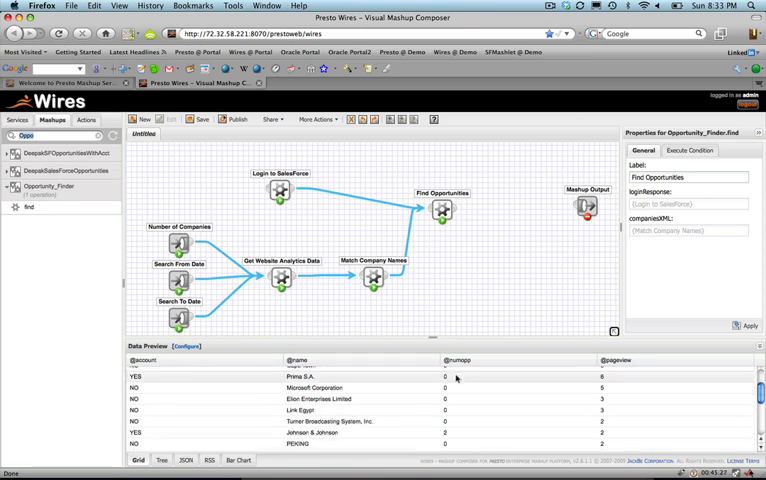
scroll("down", 3)
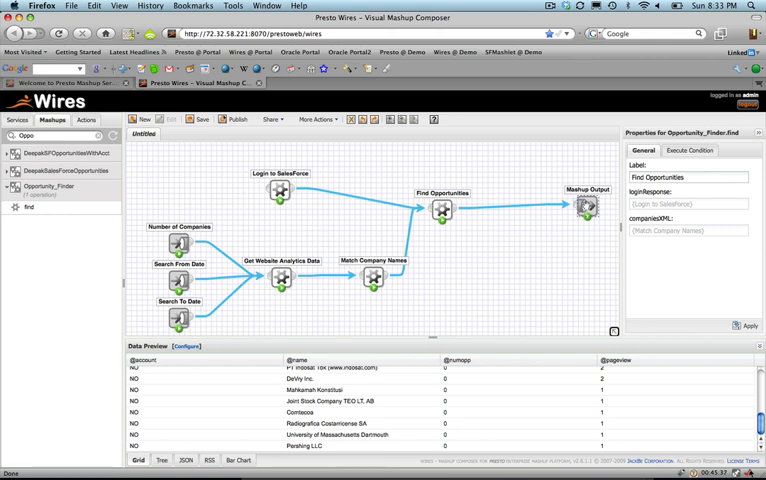
left_click(588, 208)
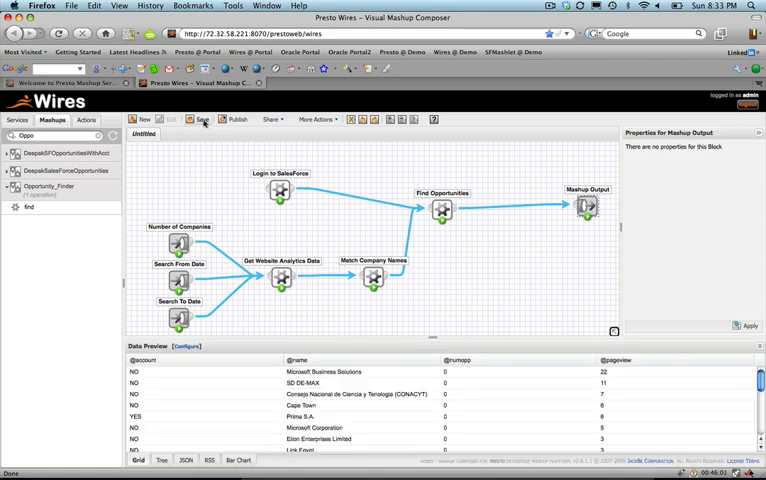
Name the mashup SalesForceOpportunityMashup with a description about determining opportunities.
left_click(200, 120)
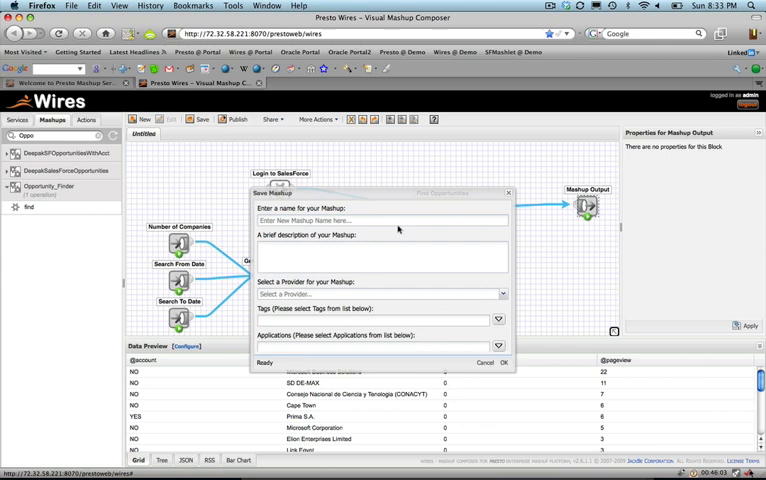
left_click(380, 220)
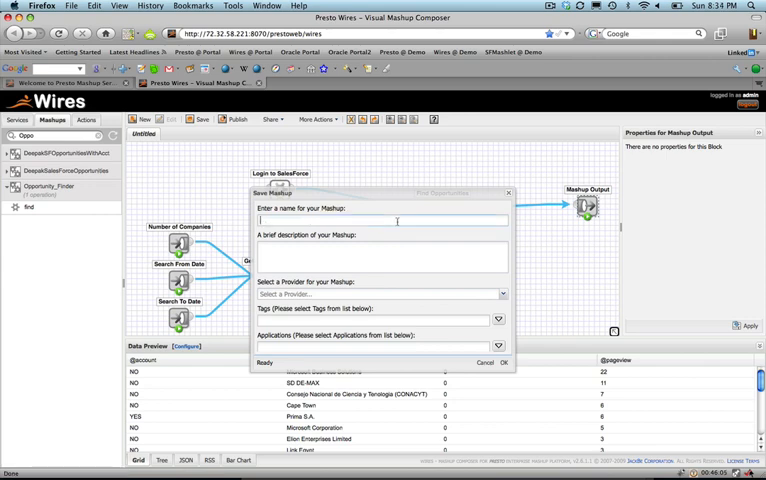
type("GetOppor")
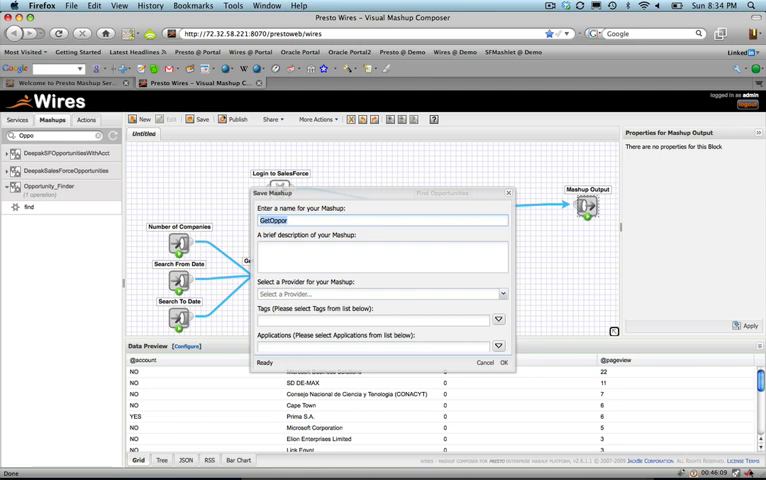
type("SalesForce")
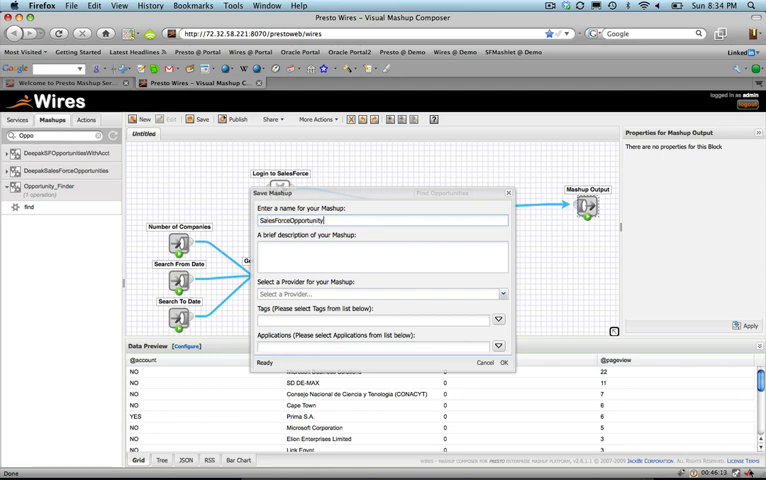
type("Mashup")
left_click(382, 256)
type("Mashes Web Analytics Data with SalesForce")
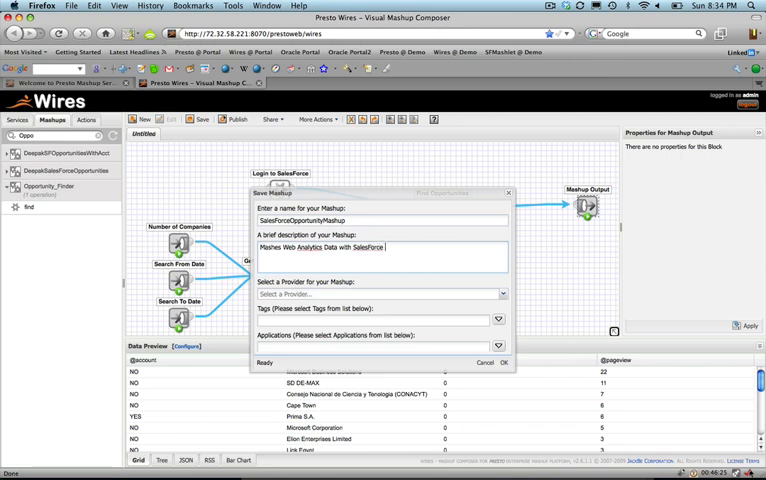
type("Opportunities")
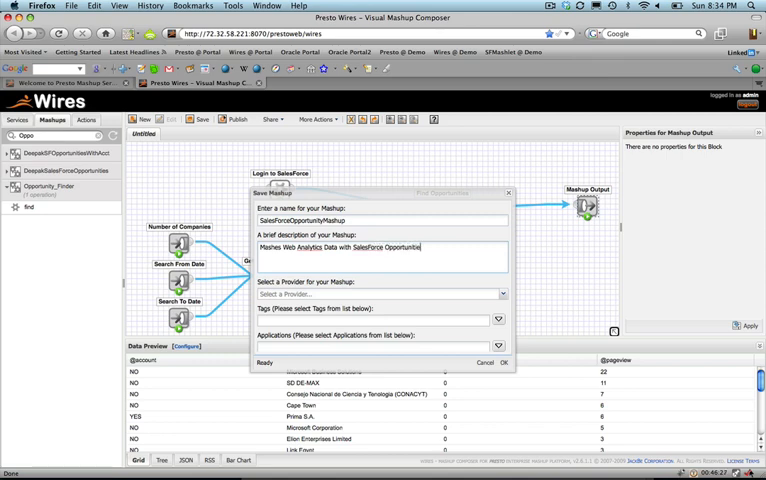
type("to deter")
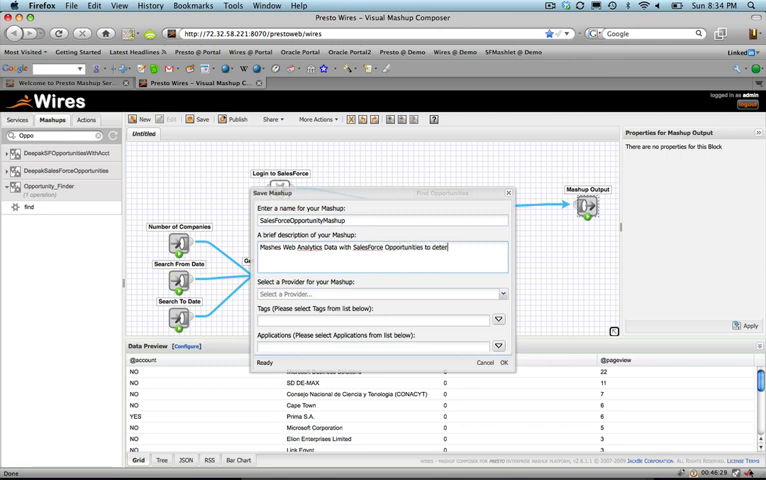
type("mine")
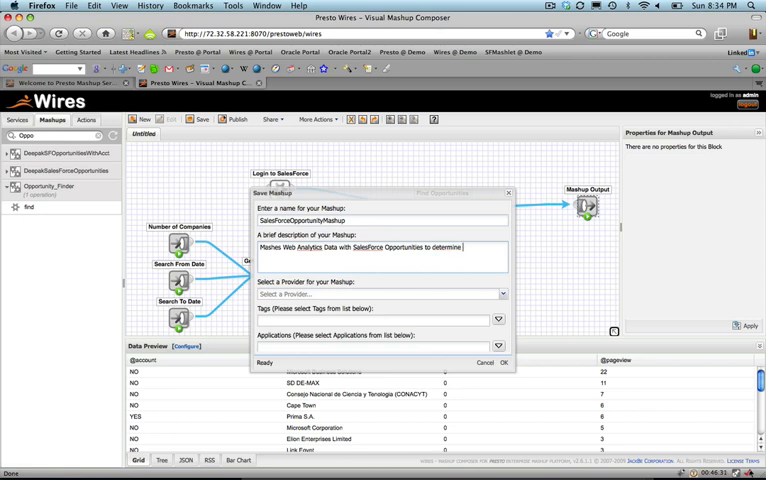
type("opportunities")
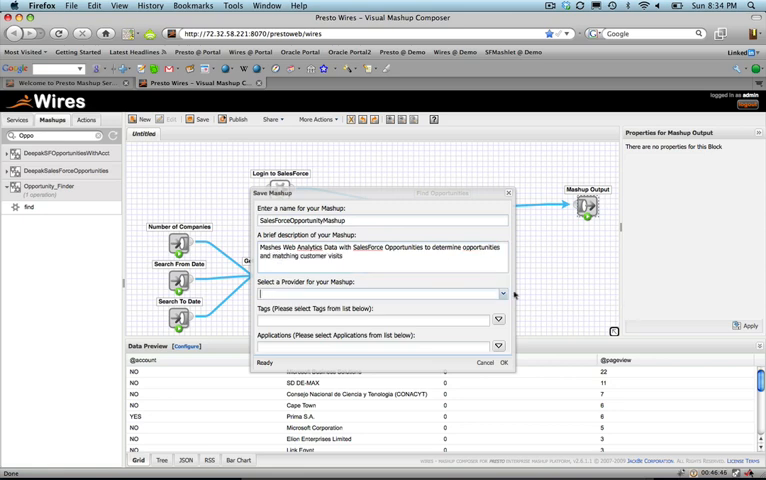
Set SalesForce as provider, add opportunities, leads and analytics tags, and save the mashup.
left_click(504, 292)
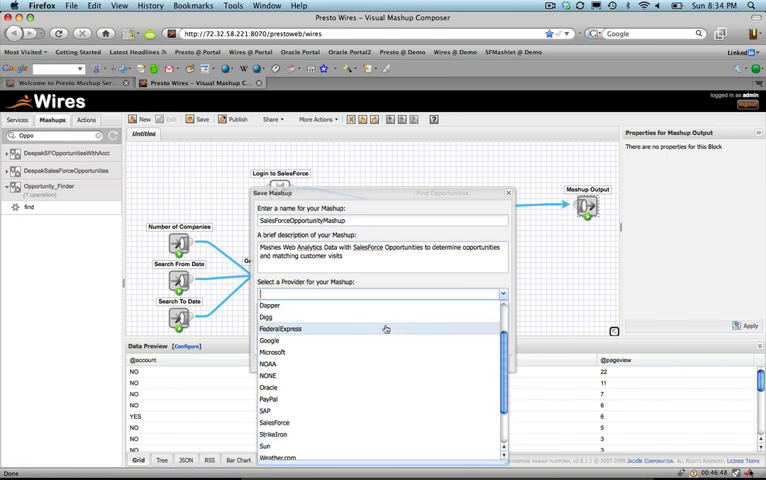
left_click(274, 422)
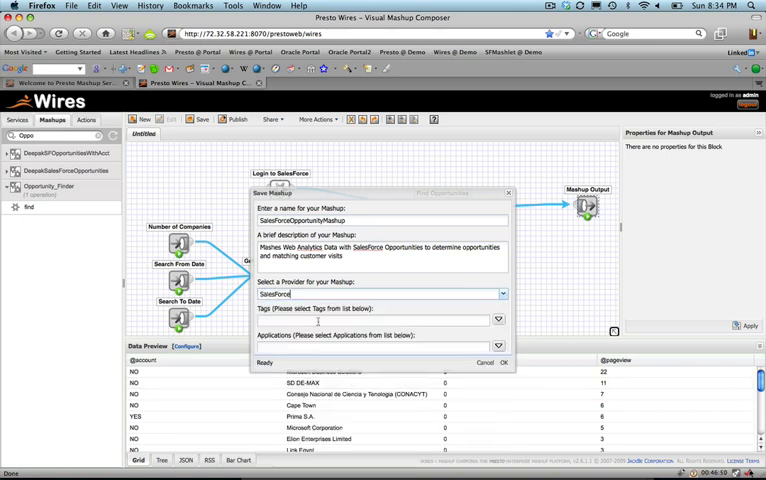
type("salesforce, opportunities,")
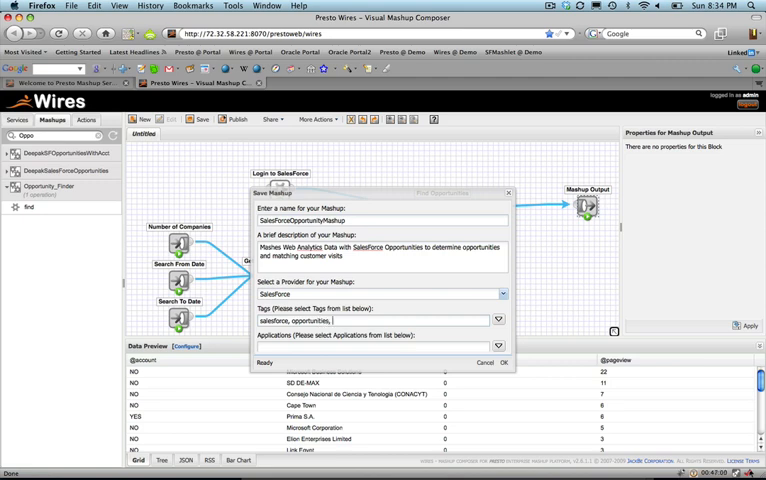
type("leads, web analytics")
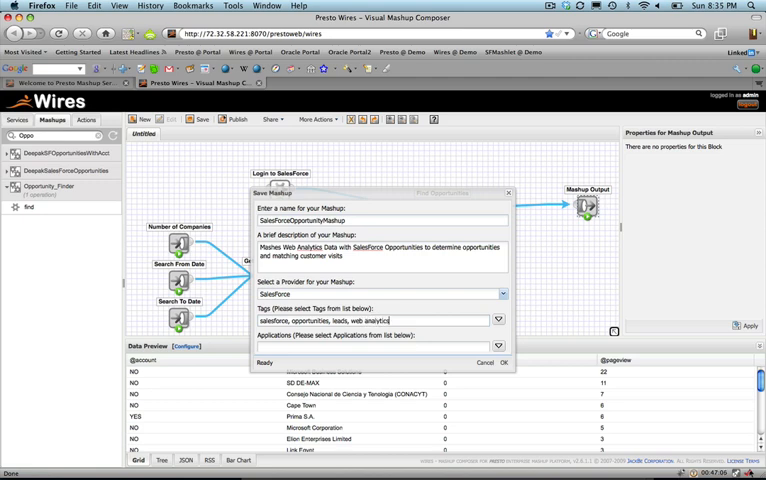
left_click(504, 362)
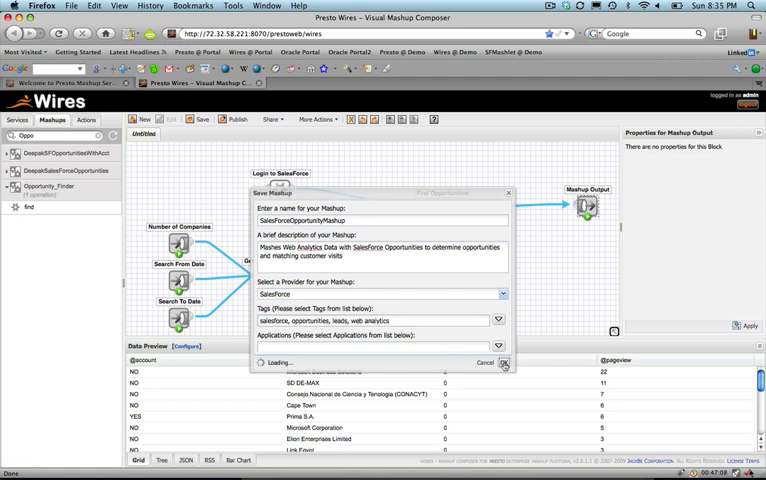
left_click(504, 362)
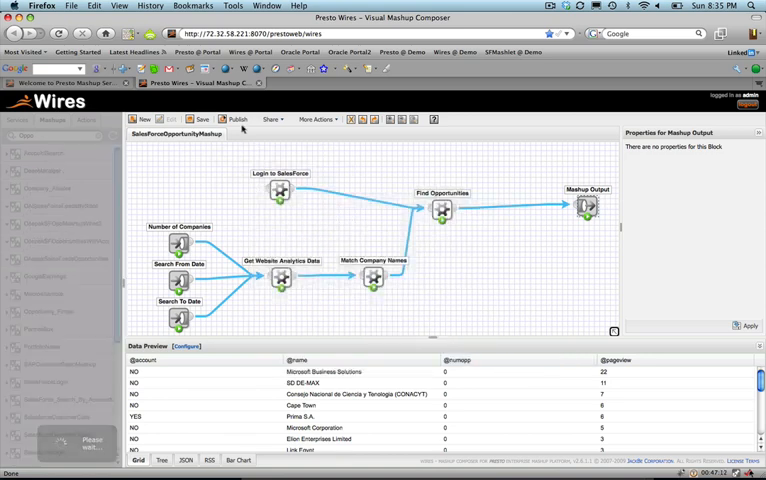
Publish SalesForceOpportunityMashup and dismiss the 'Mashup published successfully' message.
left_click(50, 120)
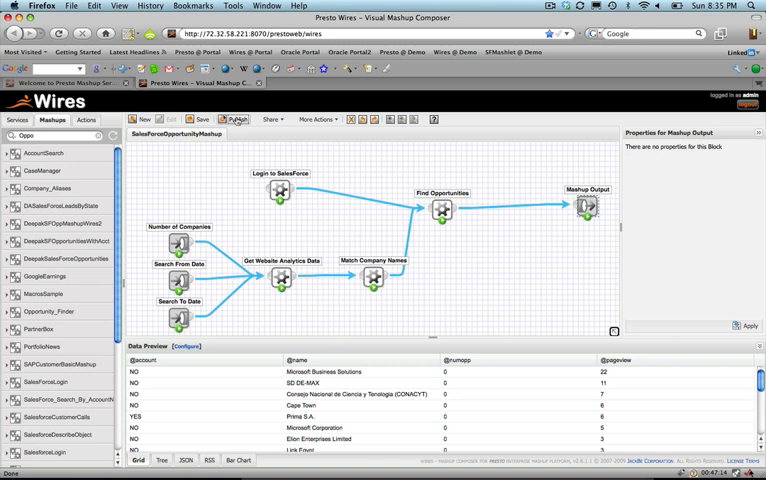
left_click(232, 120)
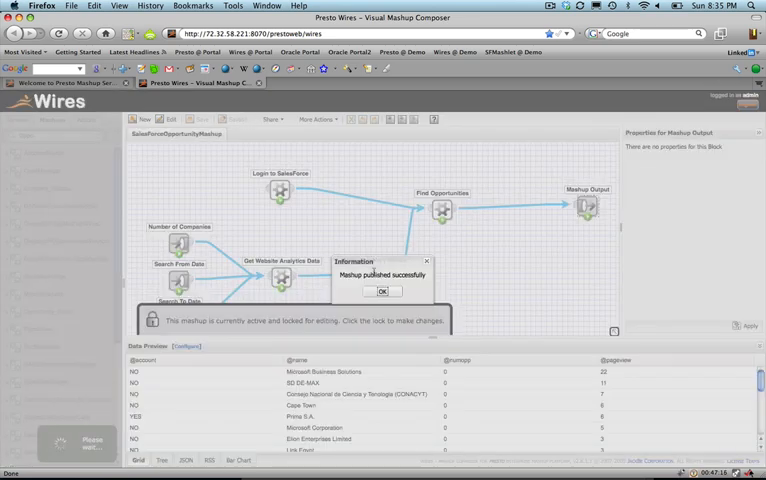
left_click(382, 292)
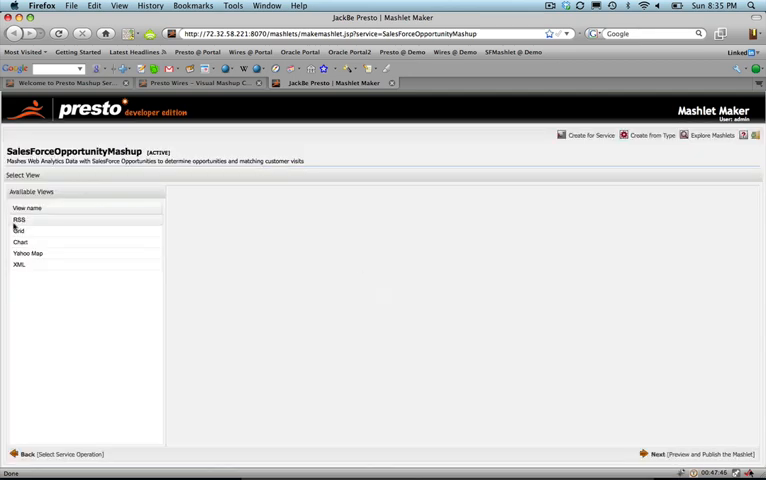
Choose the Grid view, move to Preview and Publish, and sort the rows by the account column.
left_click(18, 230)
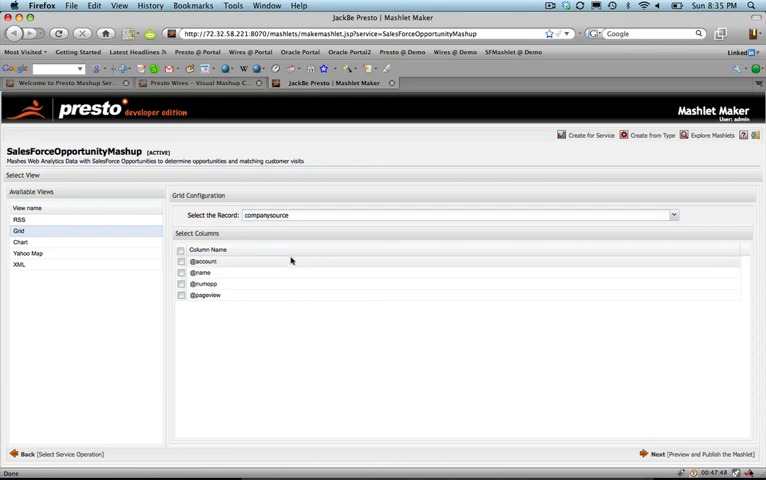
left_click(180, 250)
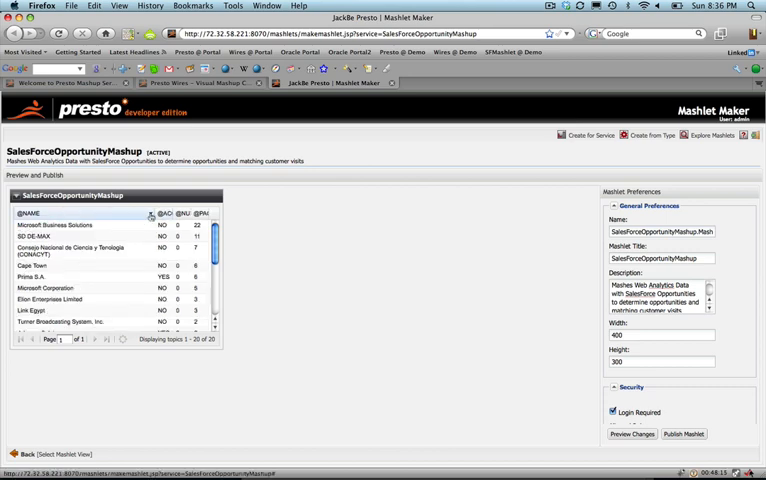
left_click(150, 212)
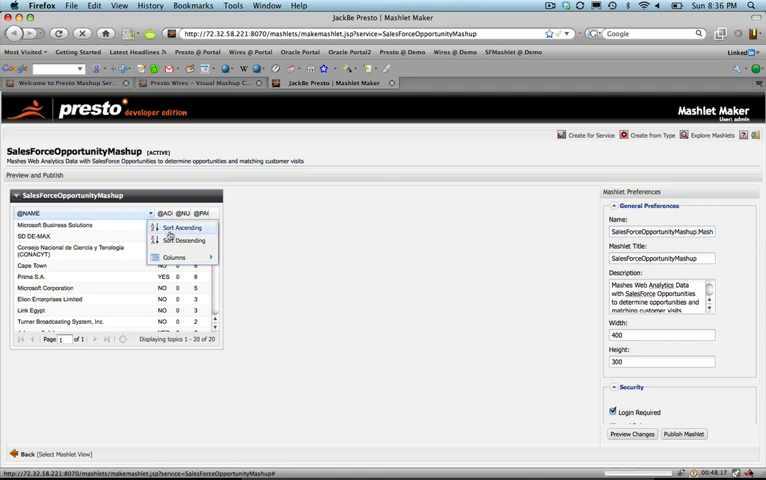
left_click(184, 228)
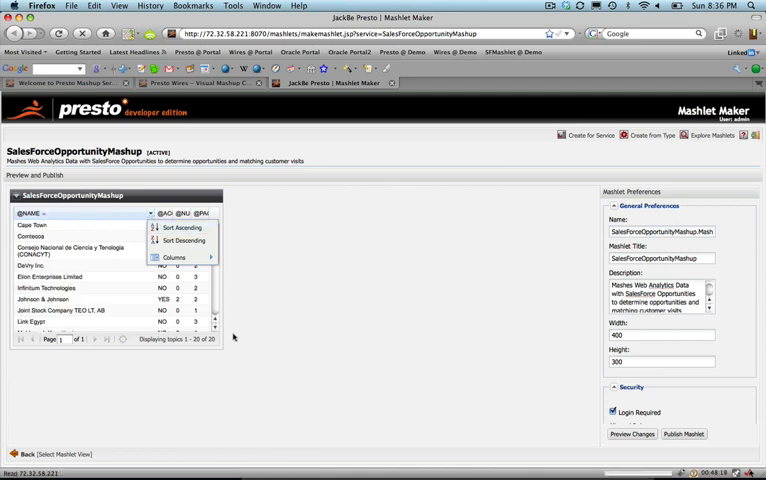
mouse_move(236, 268)
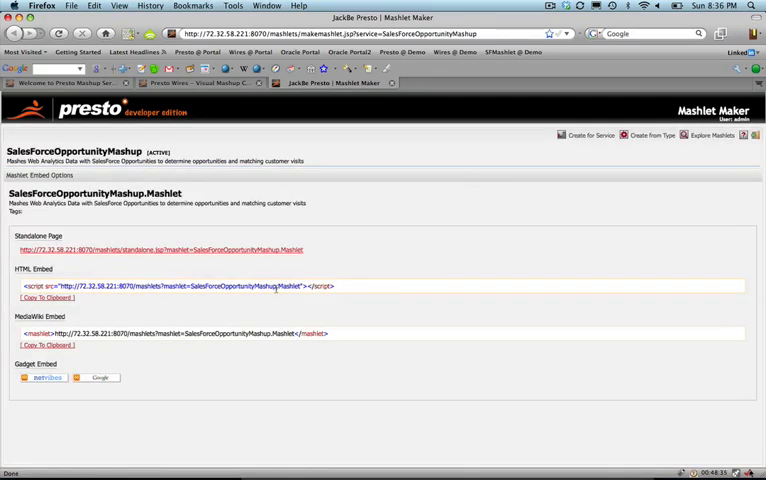
mouse_move(262, 250)
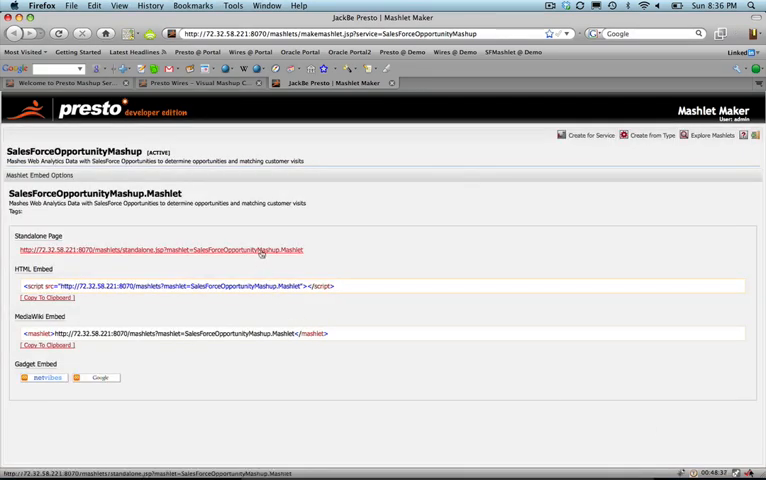
View the mashlet's standalone opportunity grid page, then move to the portal page.
left_click(160, 250)
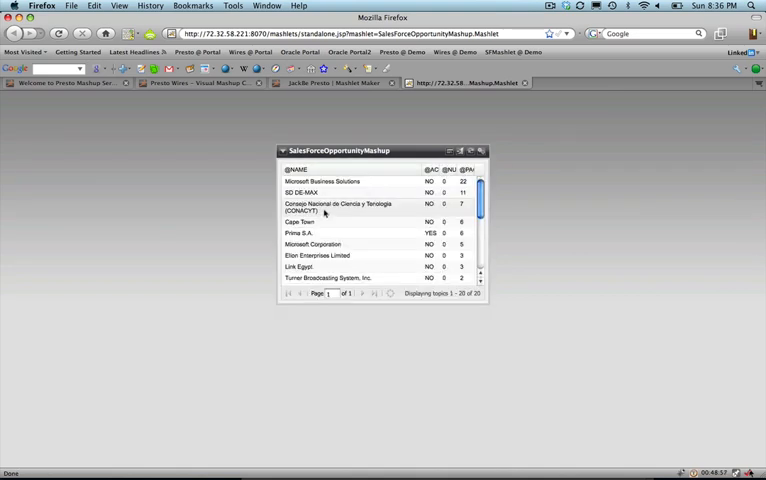
scroll("down", 3)
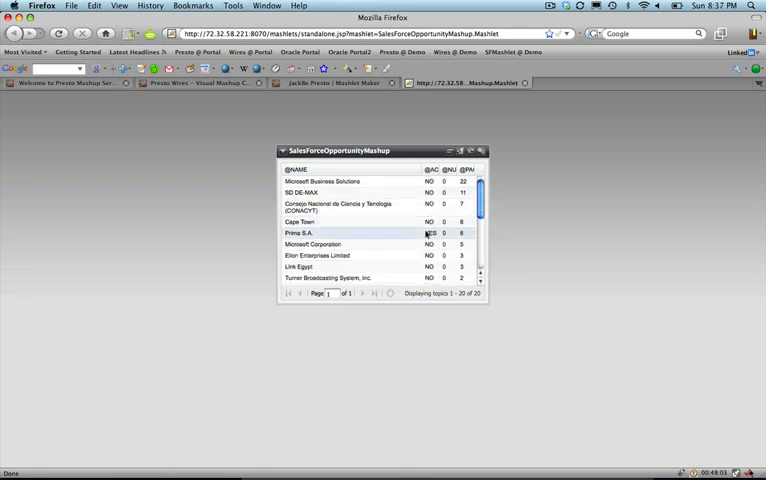
left_click(428, 232)
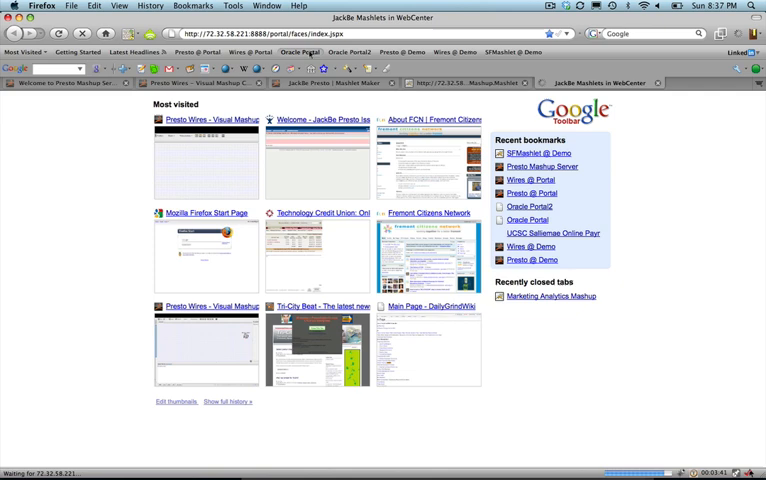
Load the JackBe Mashlets in WebCenter portal page from its bookmark and scroll through it.
left_click(350, 52)
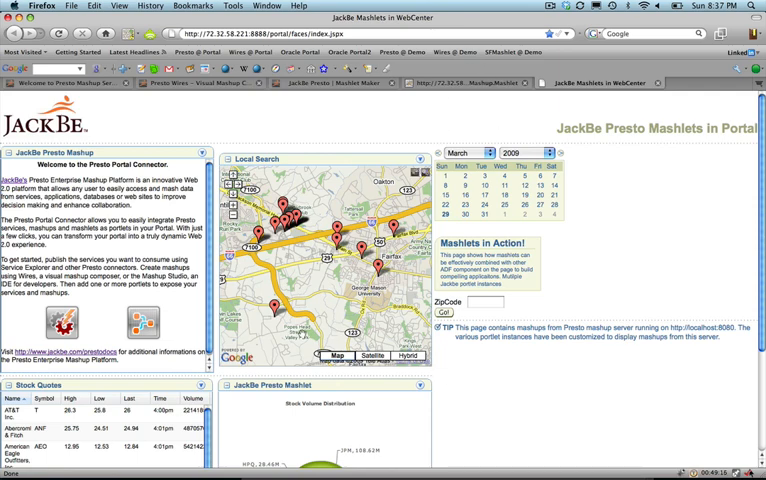
scroll("down", 3)
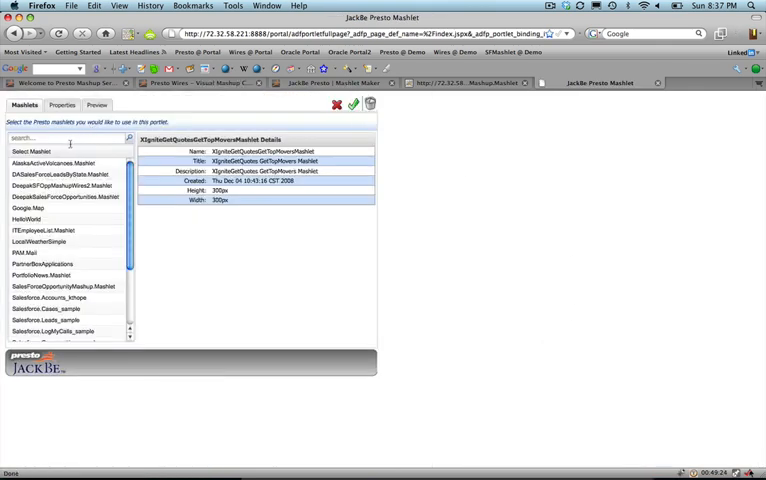
Filter mashlets by 'Sale', select SalesforceOpportunityMashup, preview its table and save the portlet.
type("Sales")
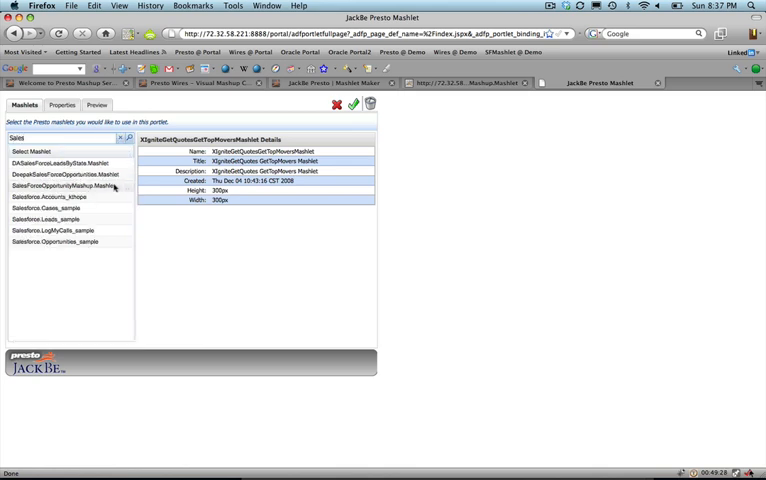
left_click(60, 186)
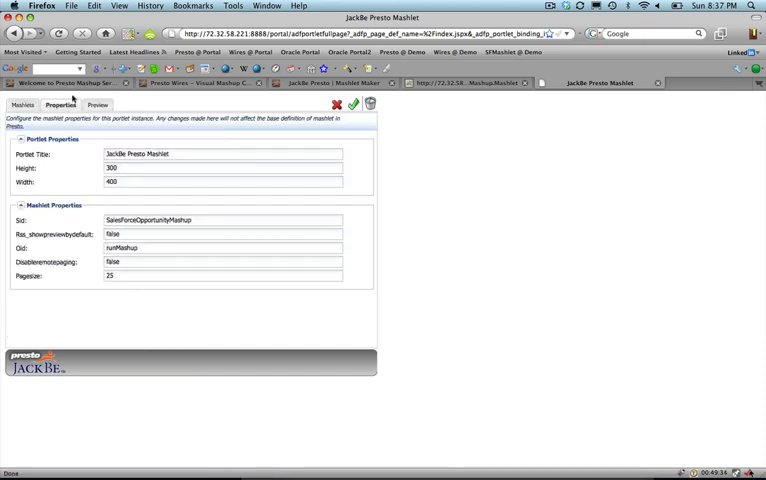
left_click(96, 104)
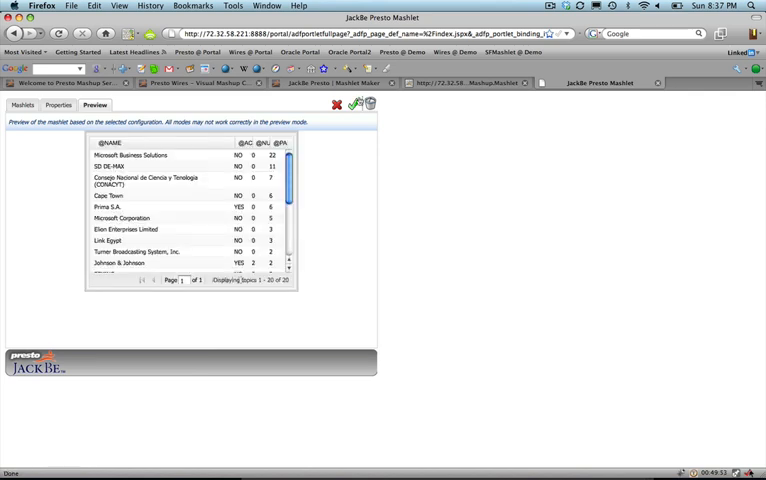
left_click(600, 84)
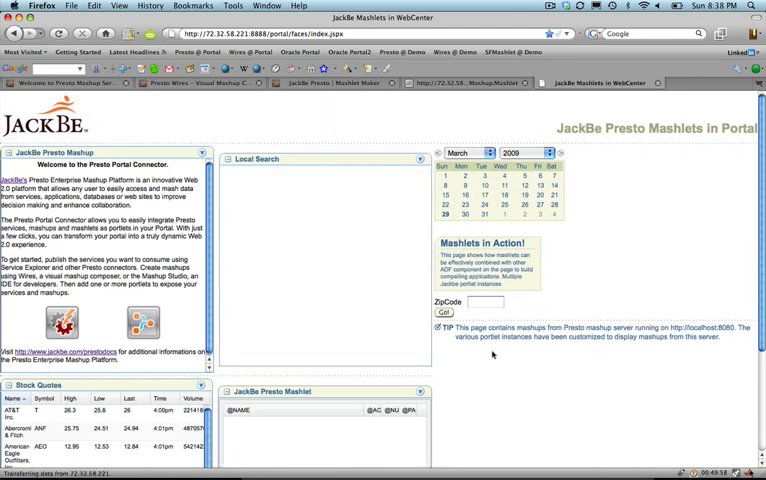
Scroll the portal page down to the JackBe Presto Mashlet portlet showing the opportunity table.
scroll("down", 3)
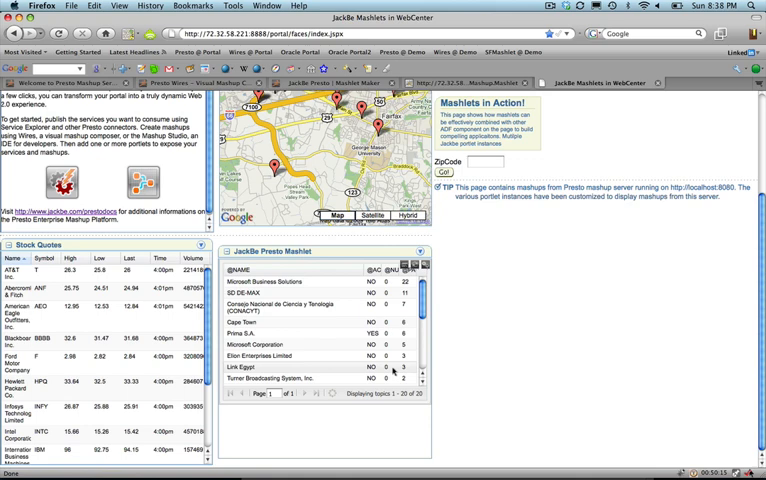
scroll("down", 3)
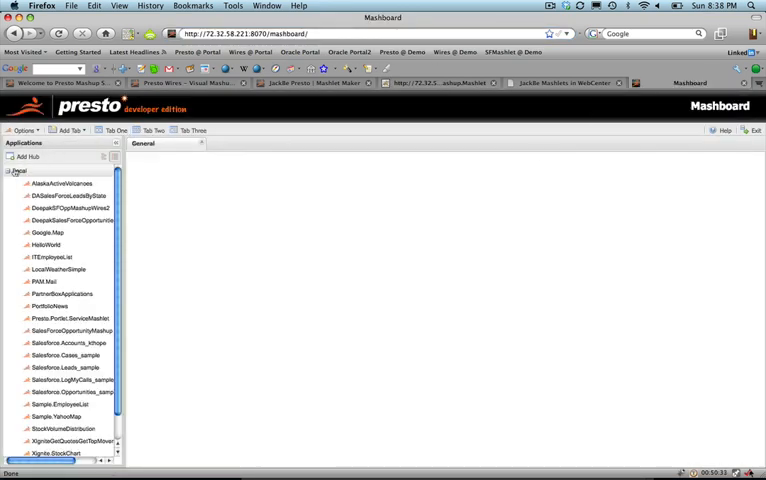
Add SalesforceOpportunityMashup from the Local applications list to the General dashboard tab.
left_click(10, 170)
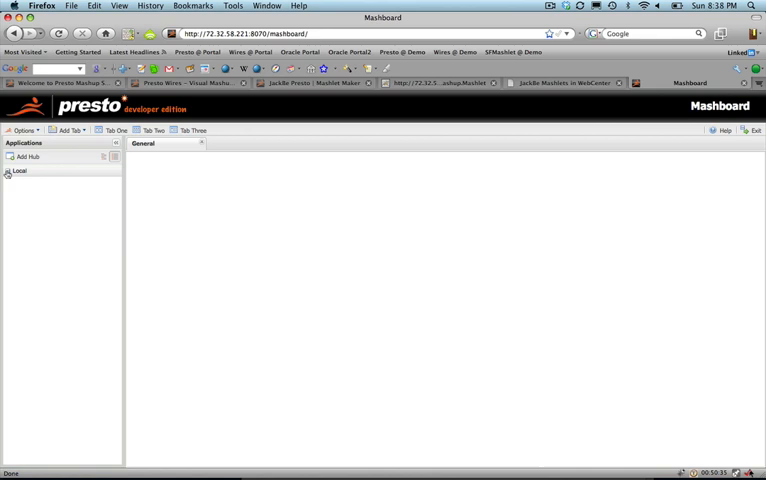
left_click(20, 172)
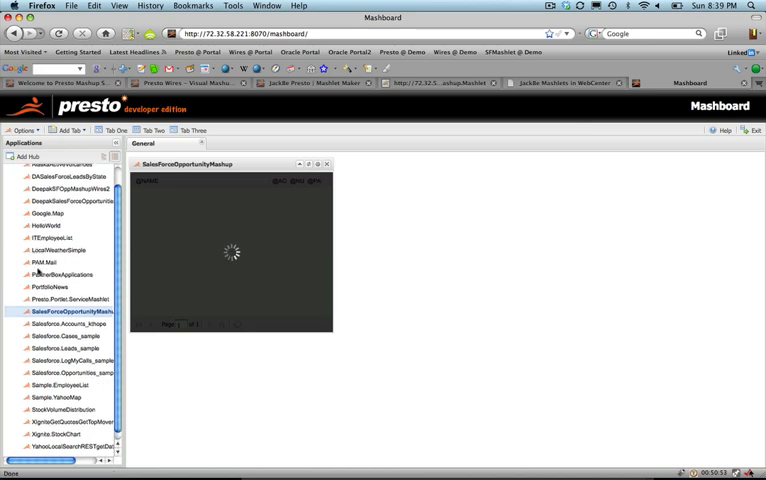
scroll("up", 3)
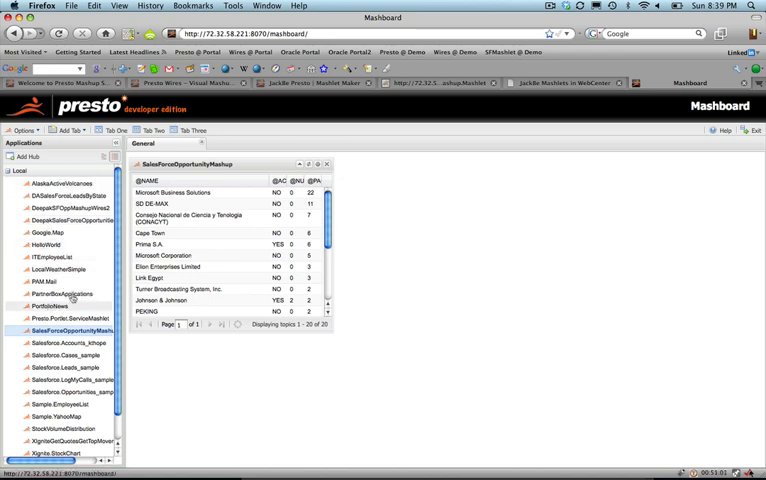
left_click(54, 306)
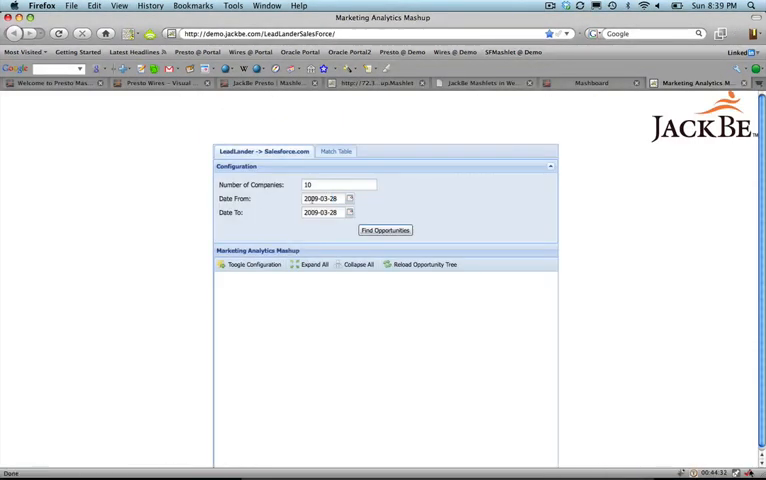
Choose an earlier Date From and run Find Opportunities for 10 companies.
left_click(350, 198)
type("1")
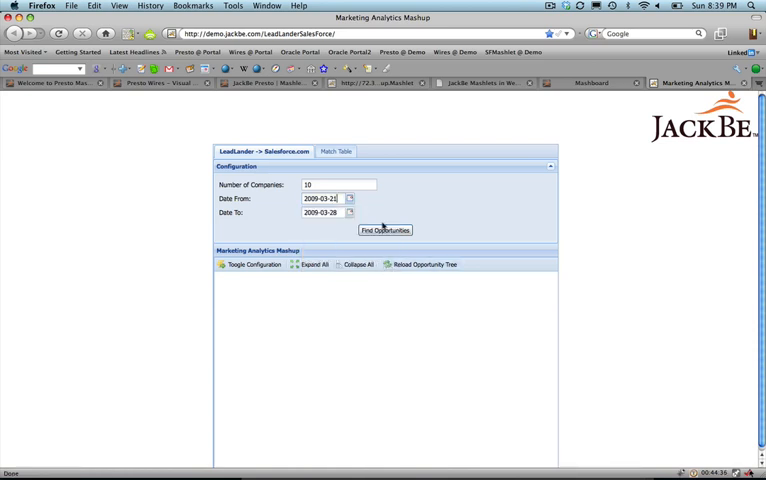
left_click(350, 212)
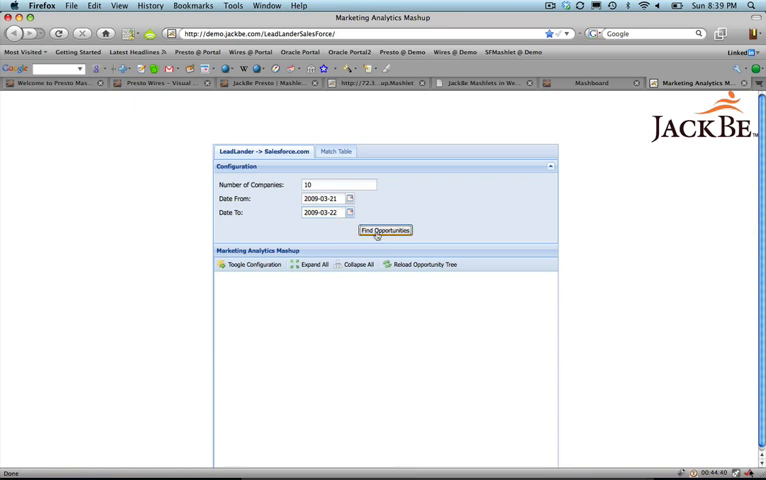
left_click(384, 230)
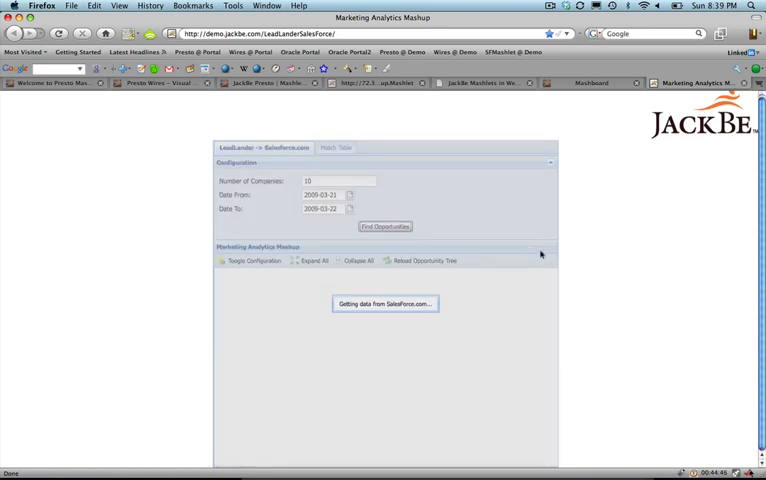
left_click(384, 226)
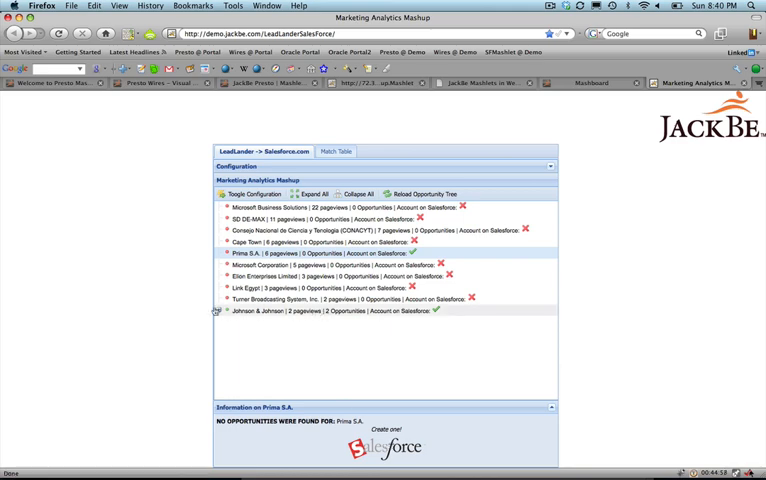
Expand Johnson & Johnson and view its opportunities' amounts, close dates and the Sharepoint mapping details.
left_click(216, 310)
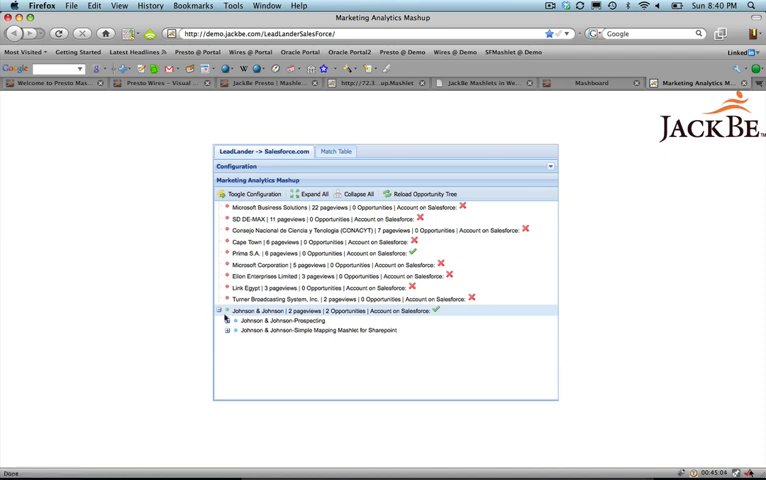
left_click(224, 320)
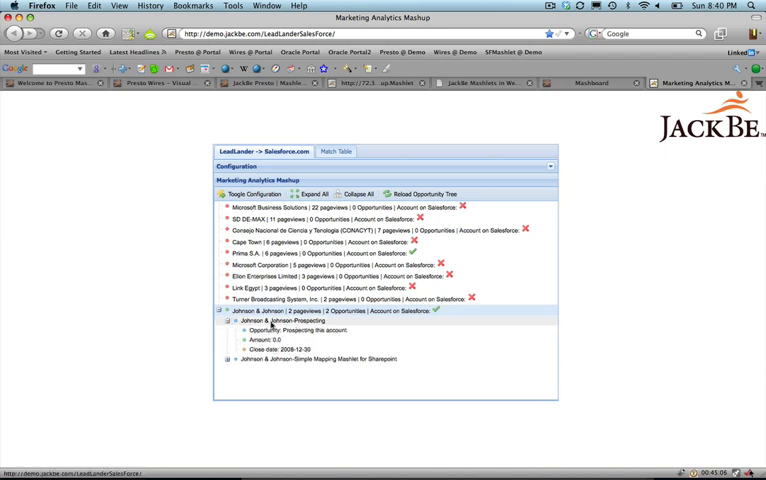
left_click(300, 330)
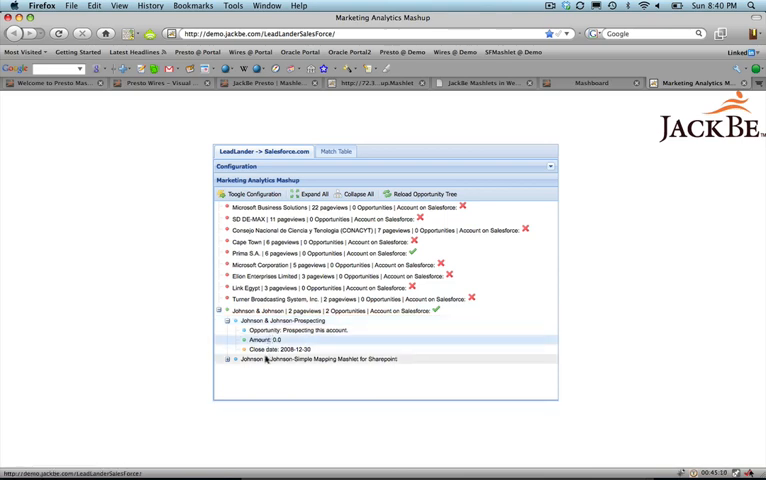
left_click(330, 358)
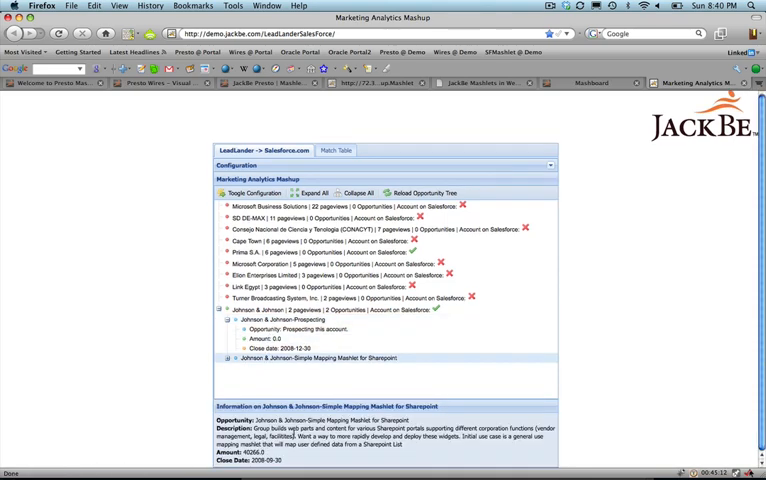
Check Lim Egypt for opportunities, then return to the opportunity mashup in Presto Wires.
left_click(248, 288)
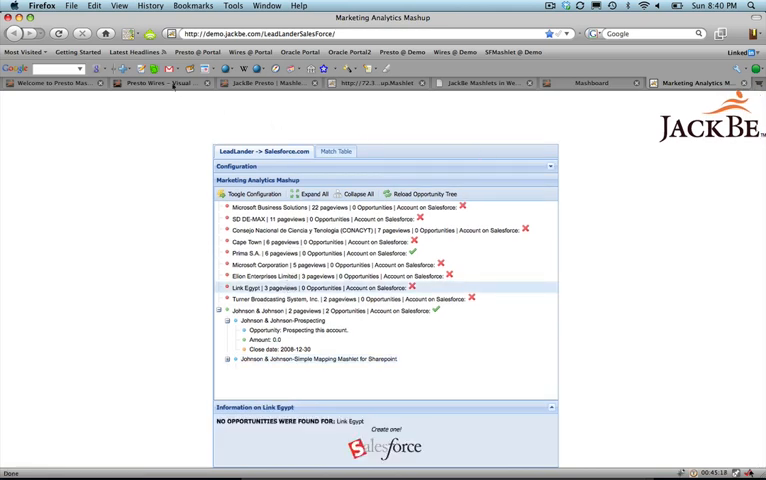
left_click(156, 84)
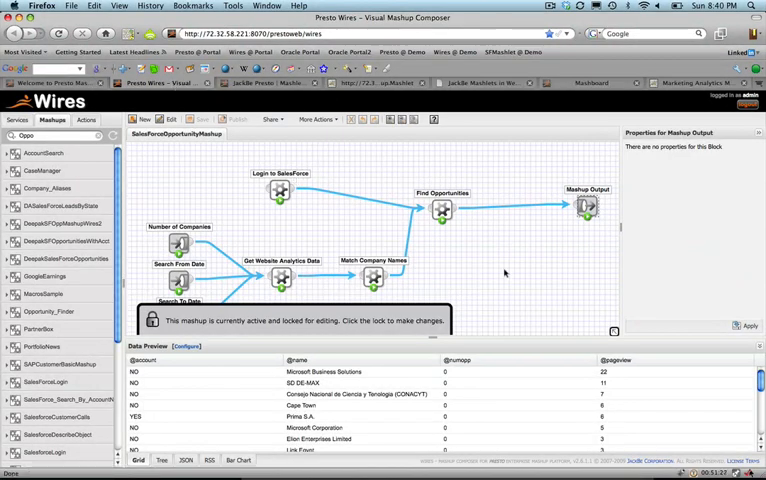